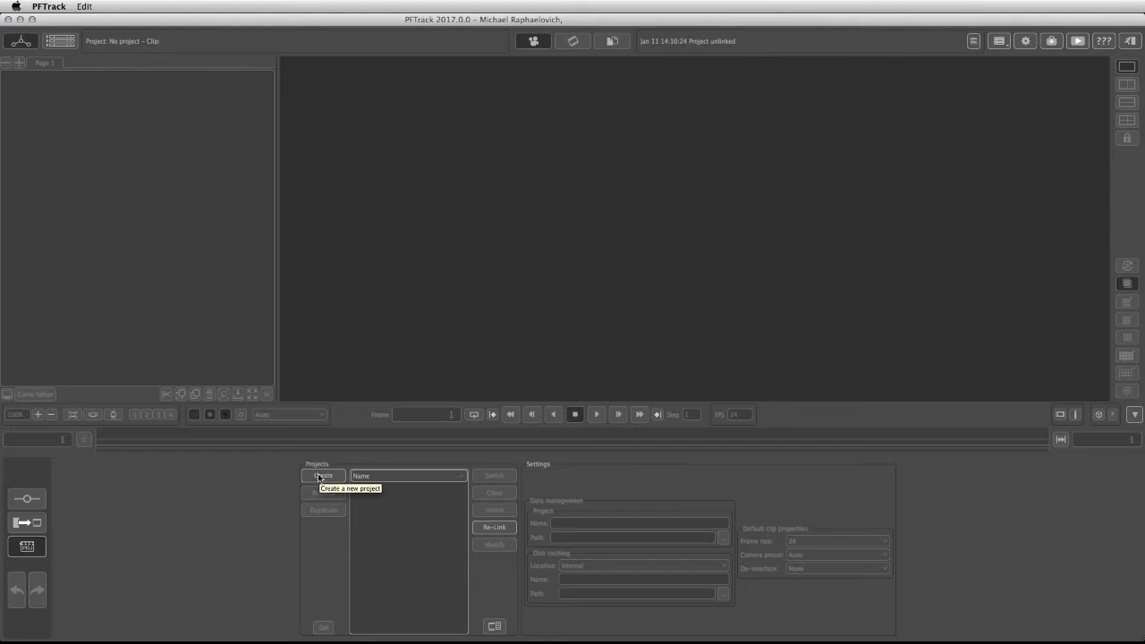
Step: Create and open a new PFTrack project named 'street'
click(323, 475)
text(street)
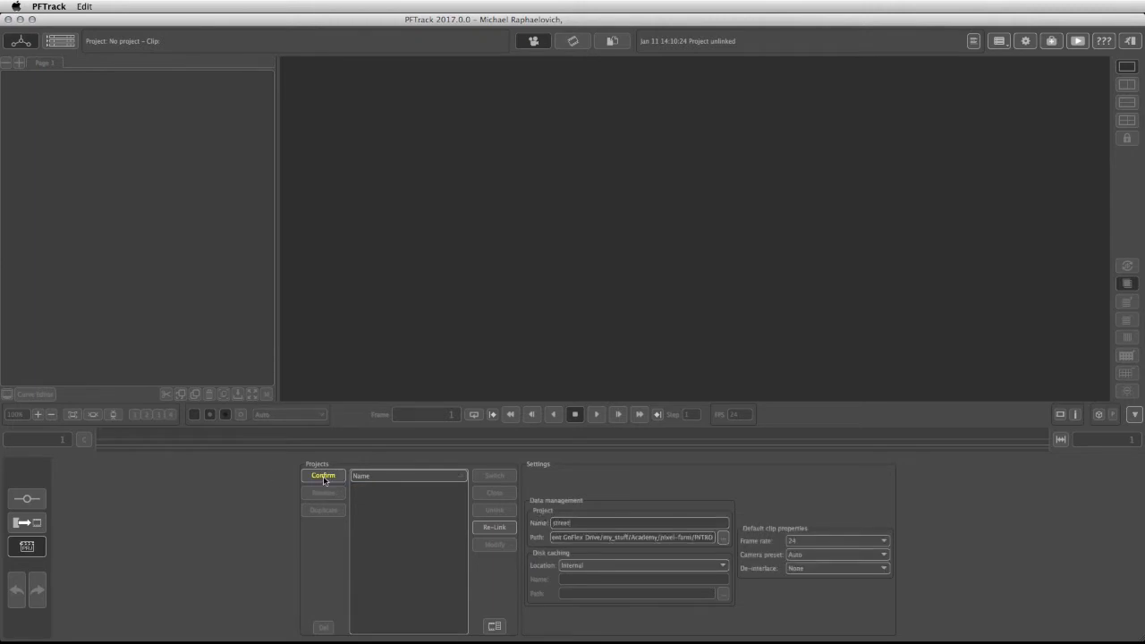
click(323, 475)
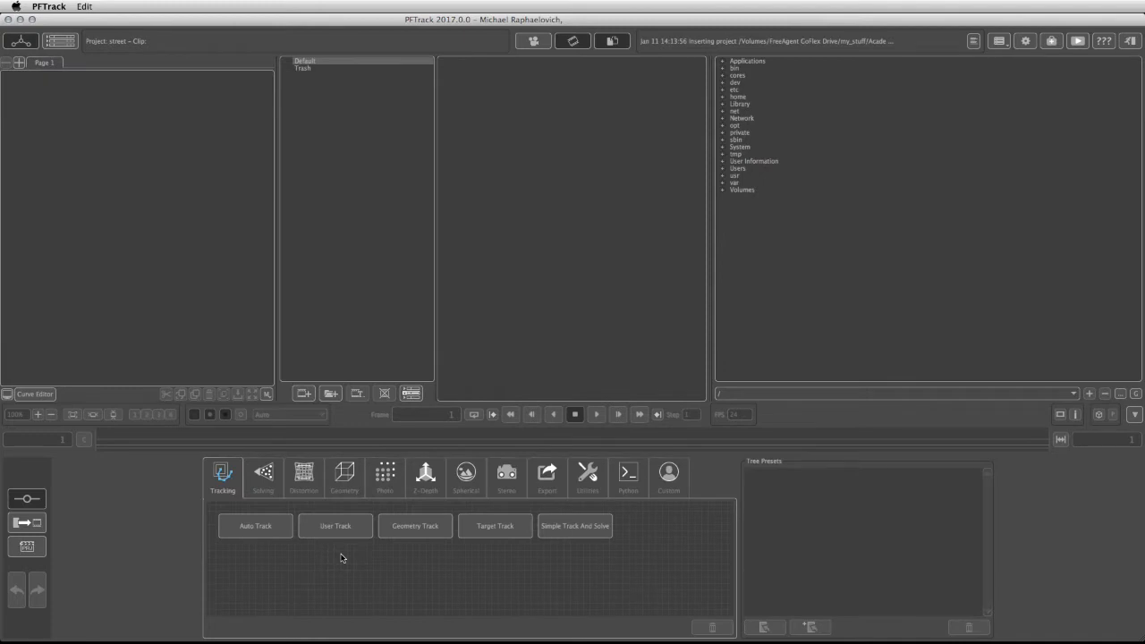
mouse_move(721, 222)
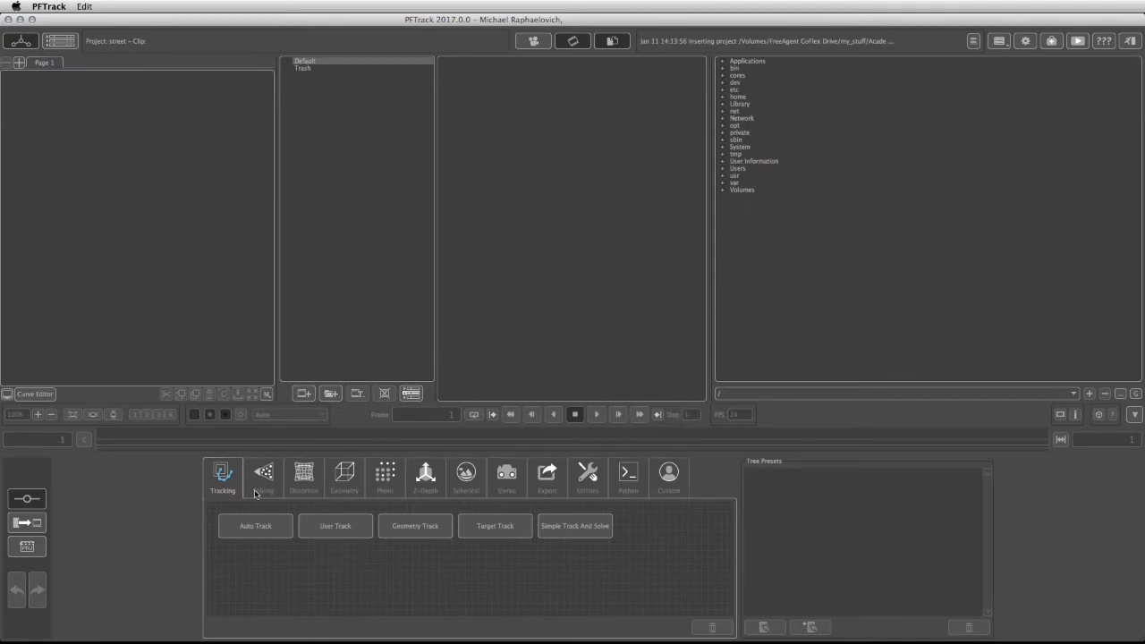
mouse_move(304, 394)
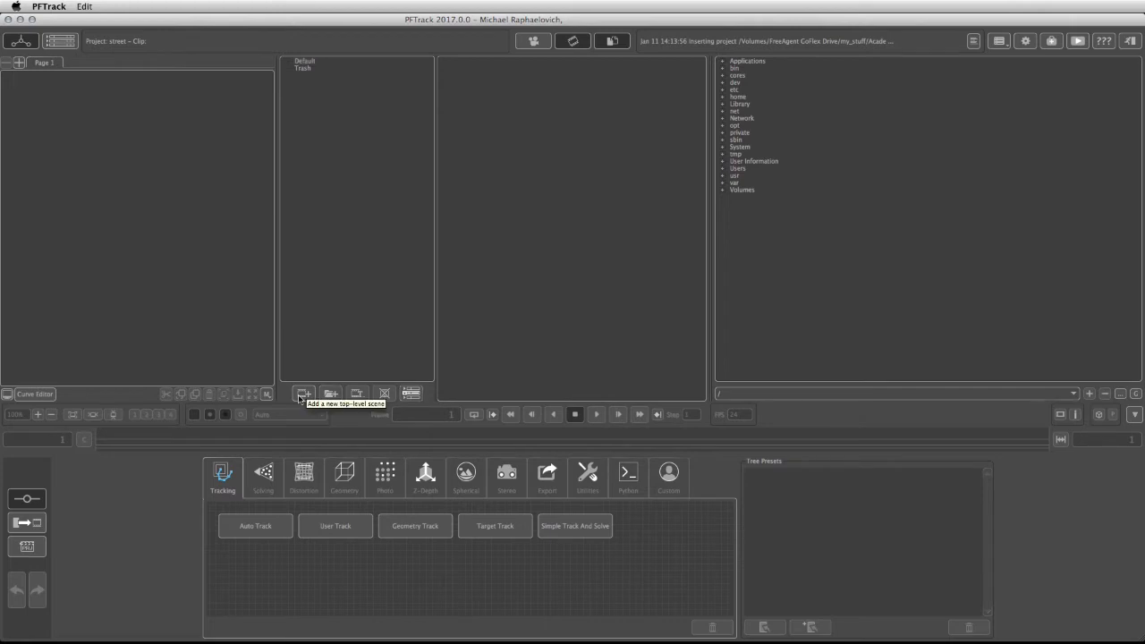
Step: Add a top-level scene named 'street' and browse Volumes to the external drive's footage folder
click(303, 394)
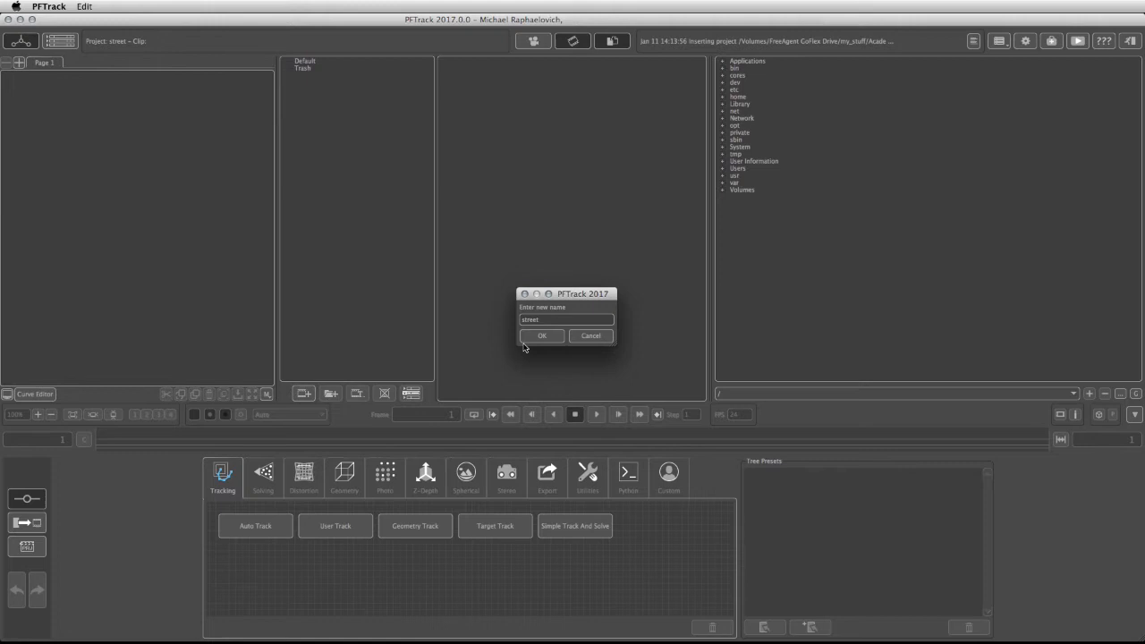
click(542, 335)
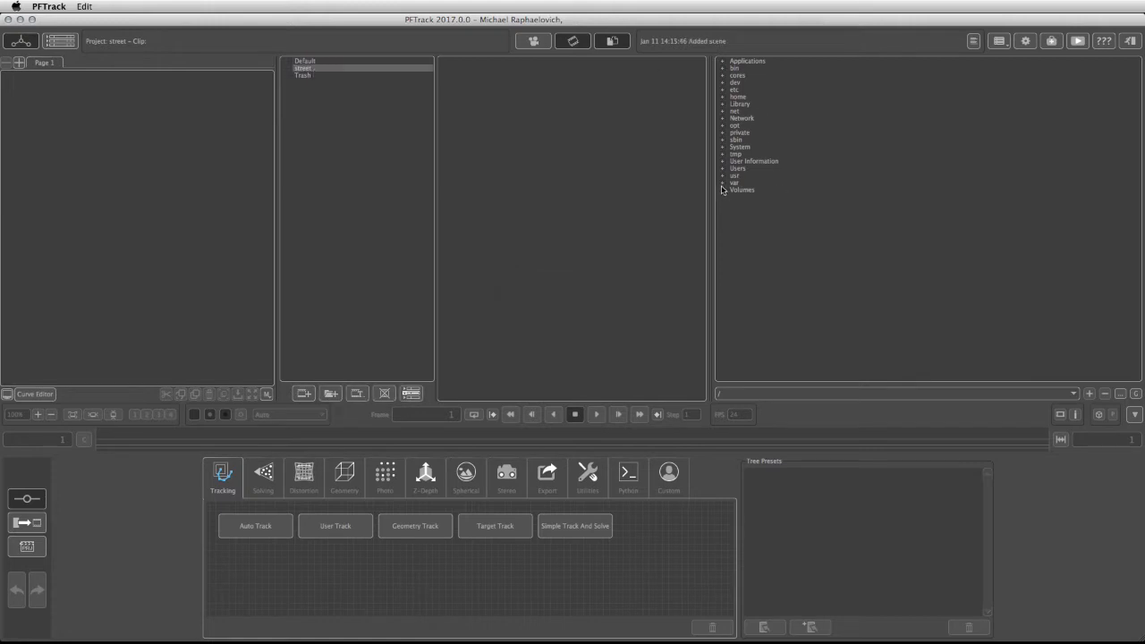
click(722, 189)
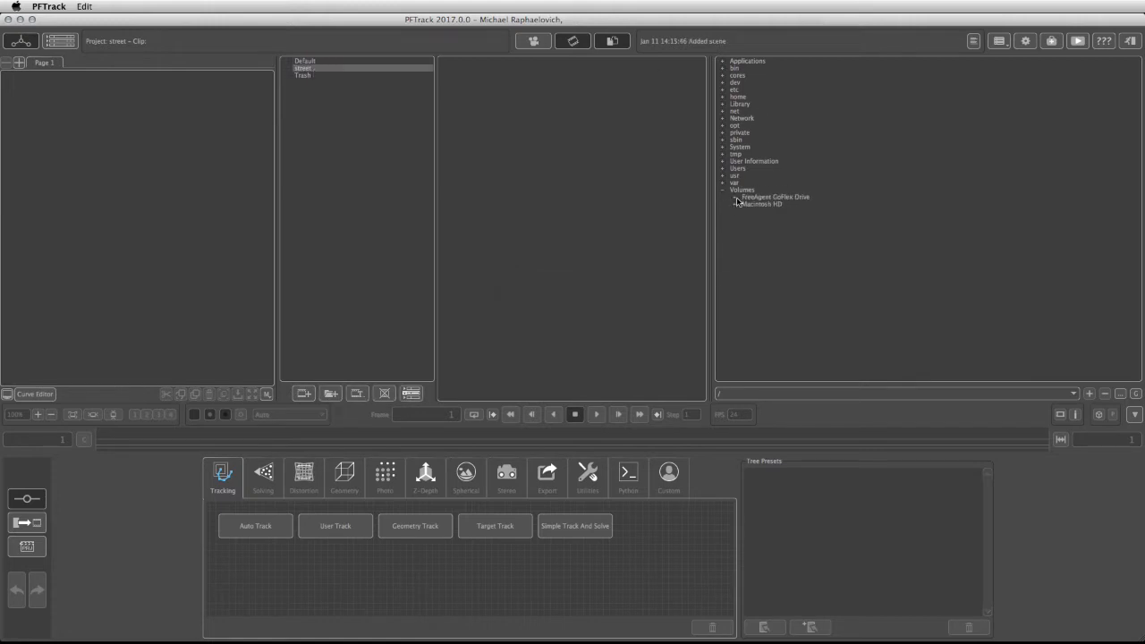
click(725, 197)
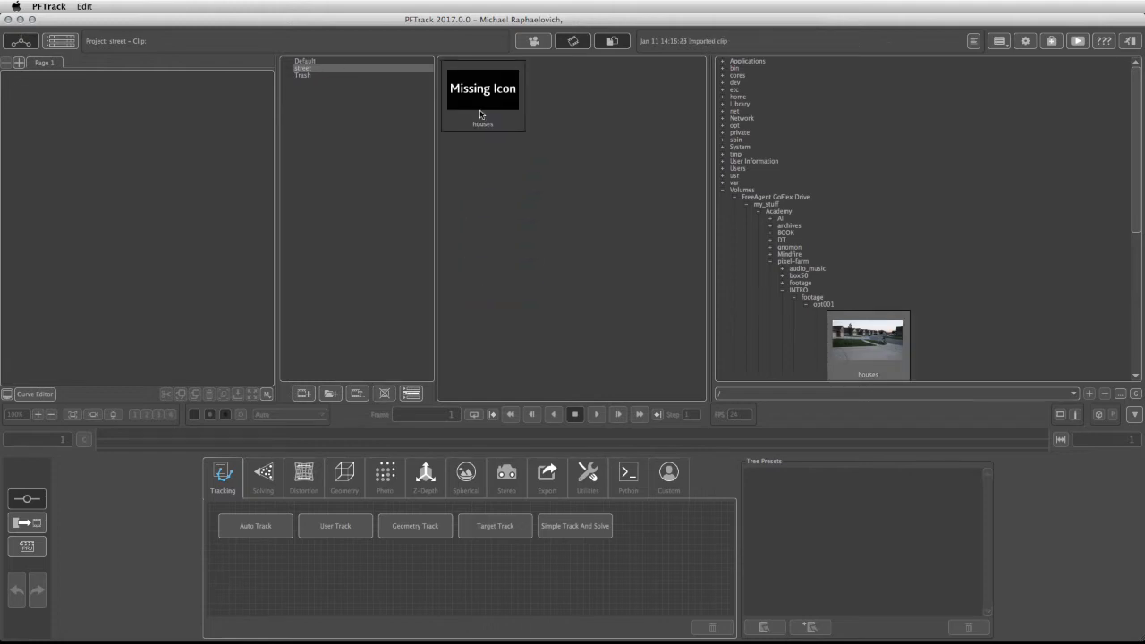
mouse_move(483, 94)
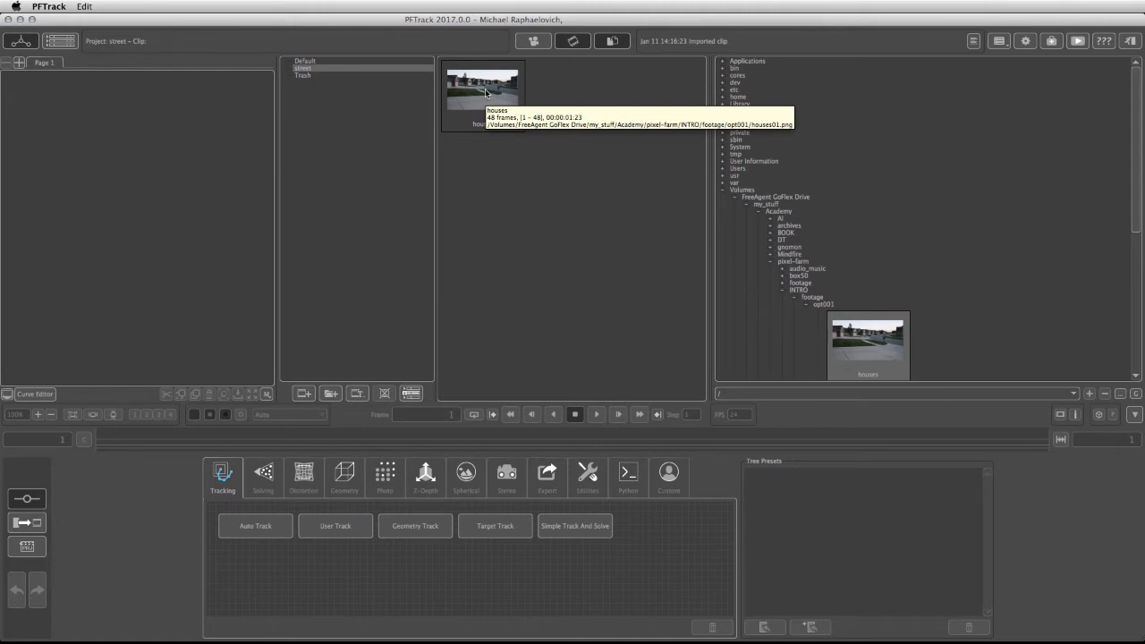
Step: Place the houses clip in the node tree with the Nikon D7100 preset at 29.97 fps
drag(484, 90, 340, 316)
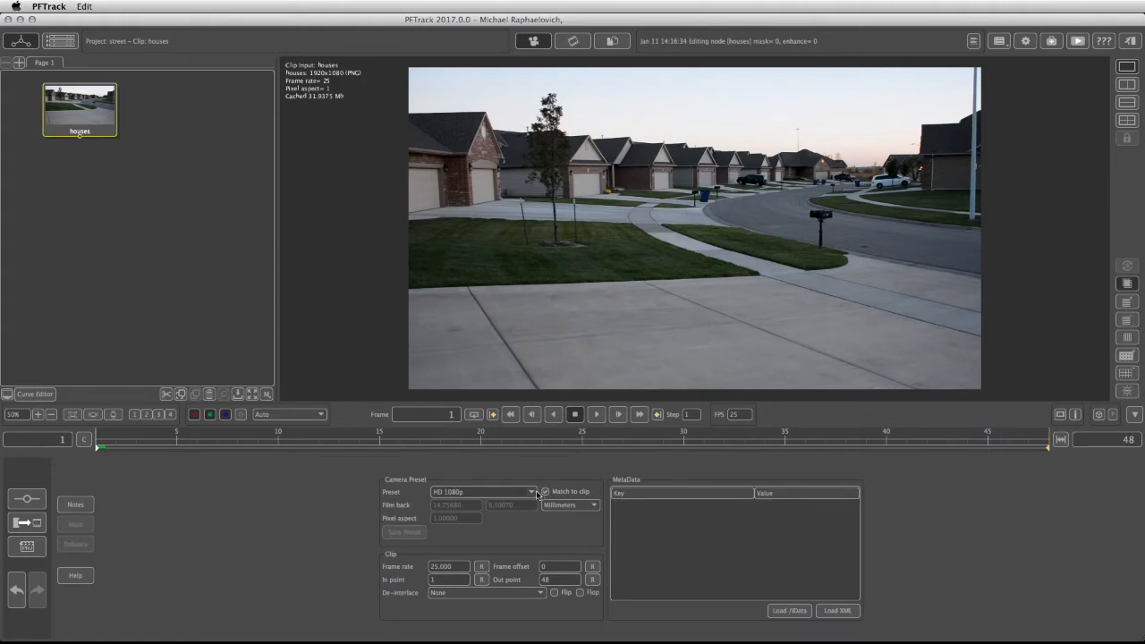
click(531, 492)
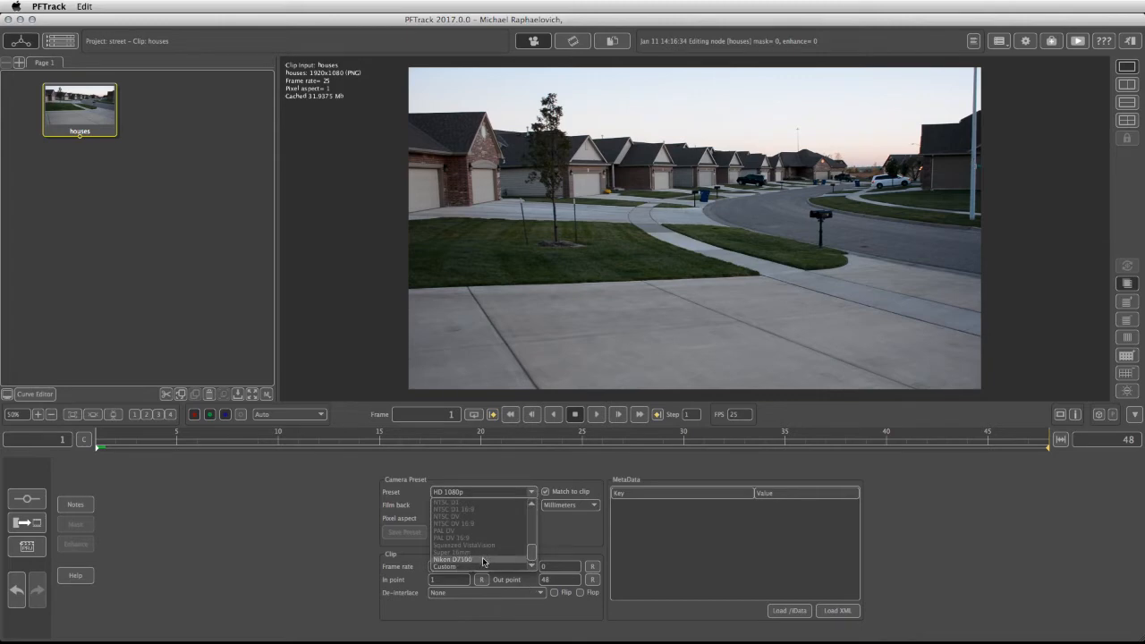
click(452, 559)
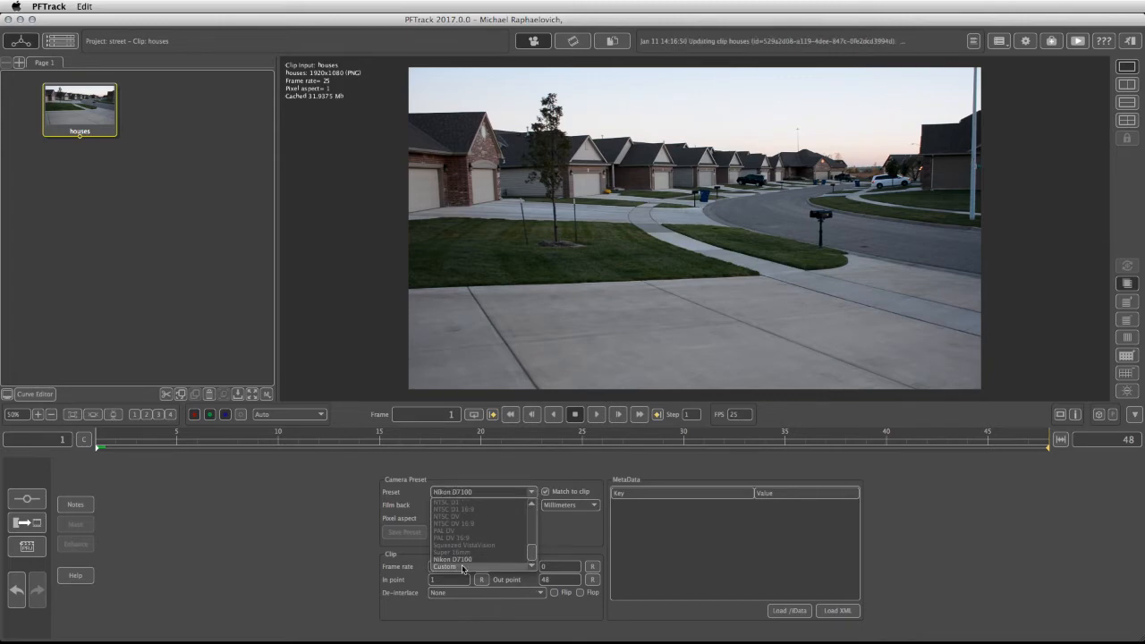
click(446, 566)
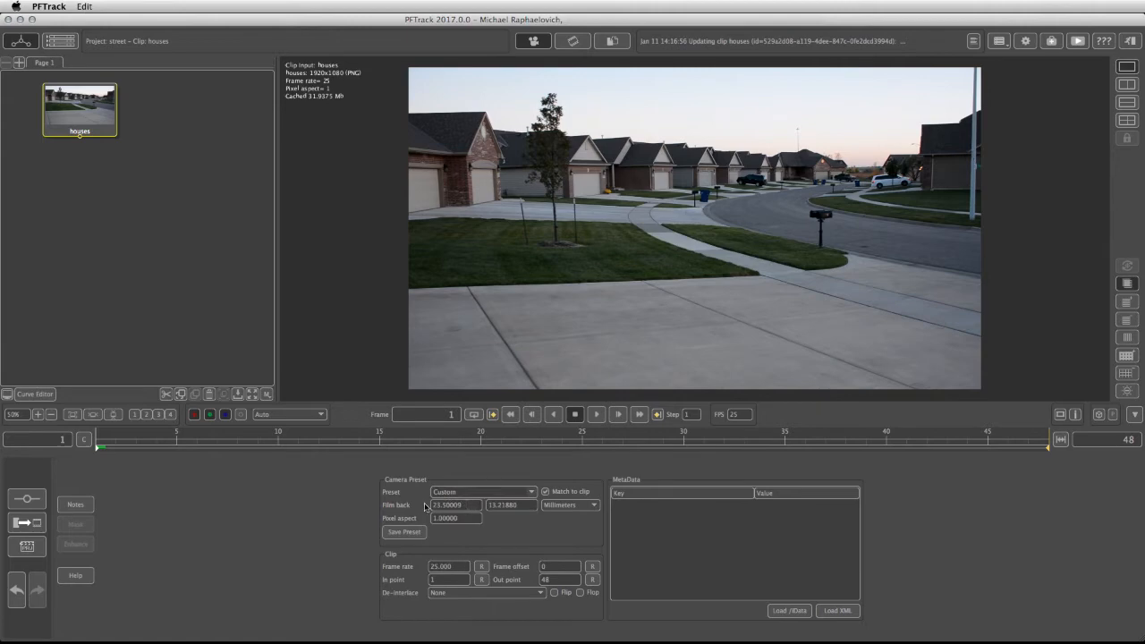
mouse_move(510, 505)
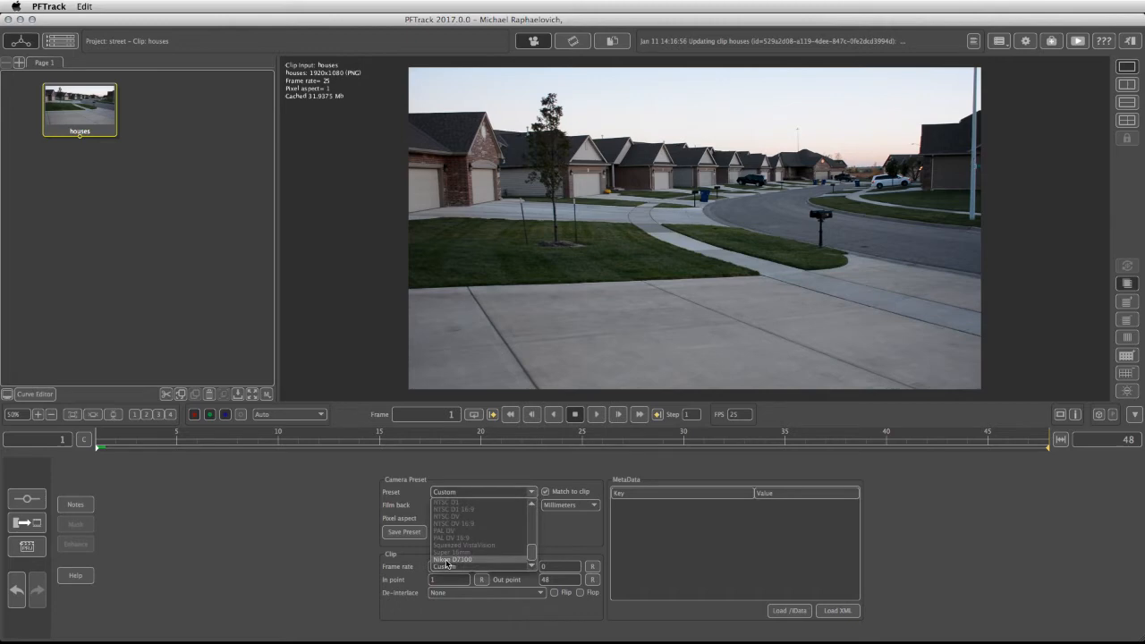
click(452, 559)
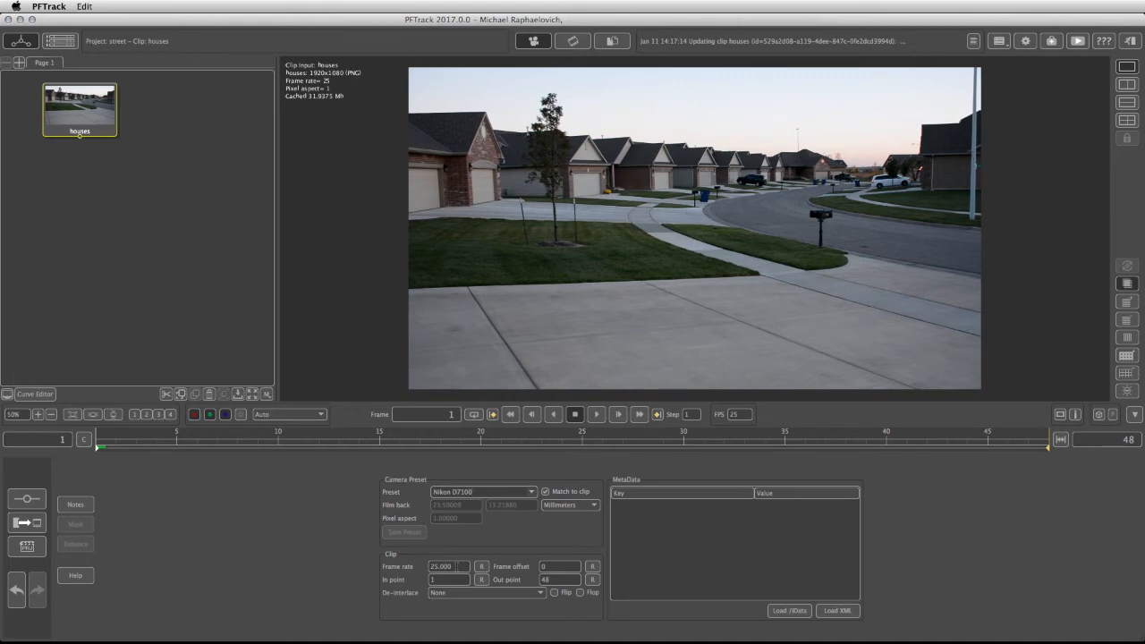
text(29.)
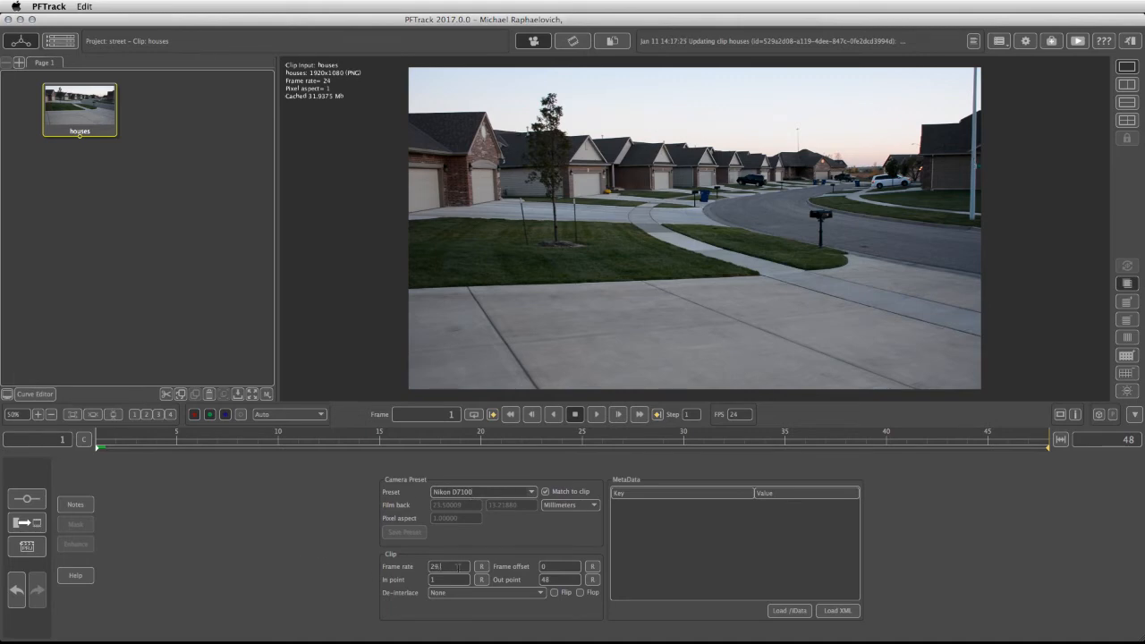
click(483, 492)
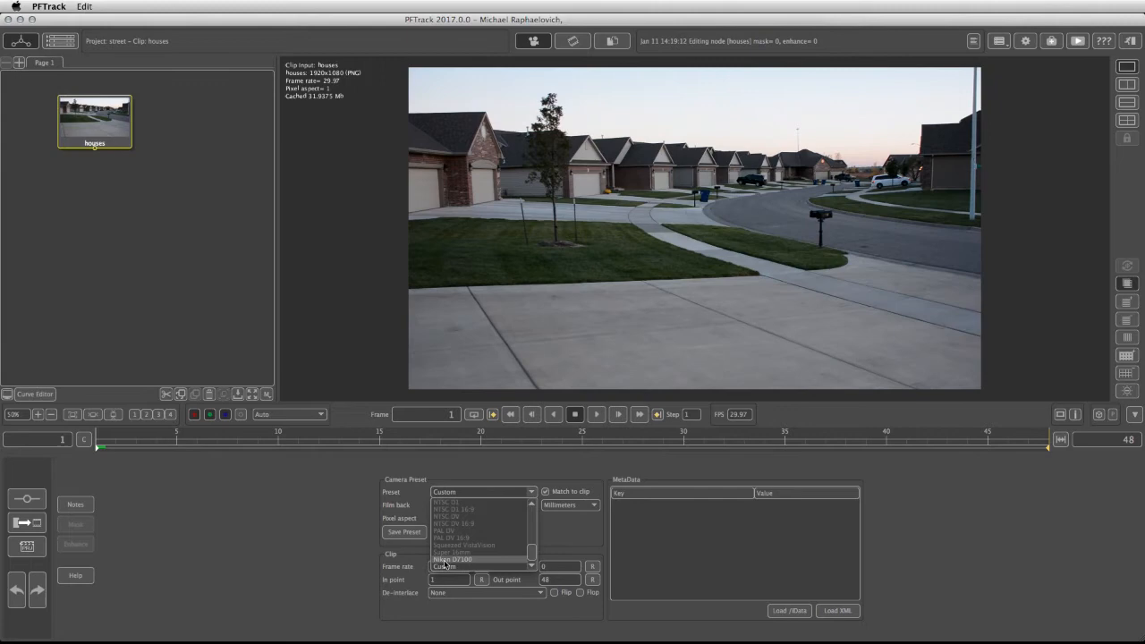
click(454, 559)
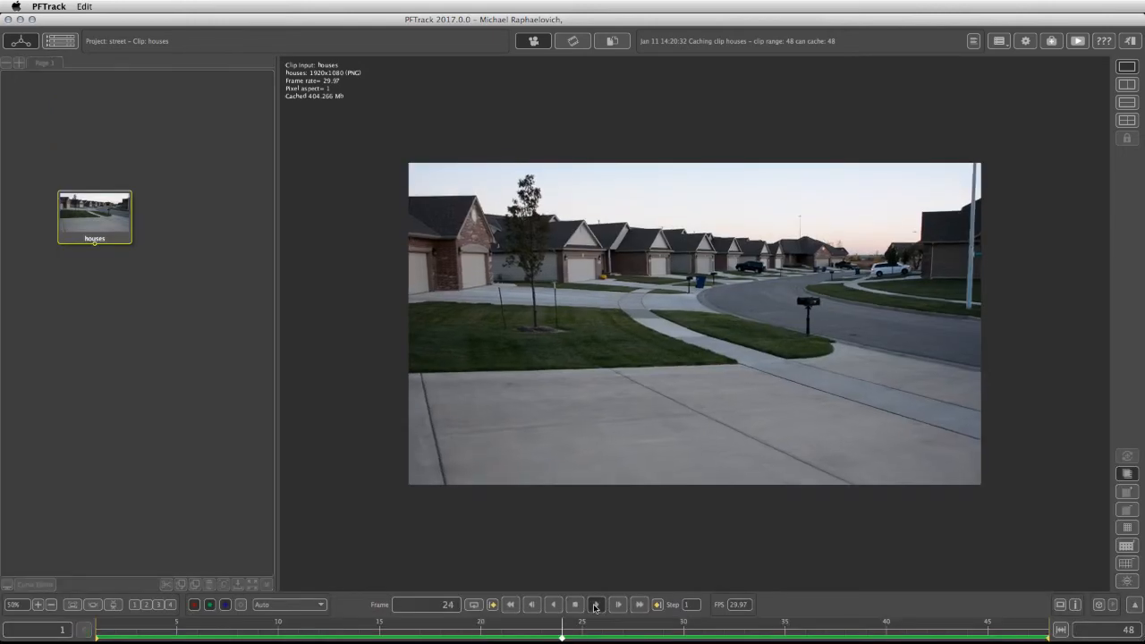
Step: Play the houses clip forward to cache all 48 frames, then pan the enlarged shot
click(510, 604)
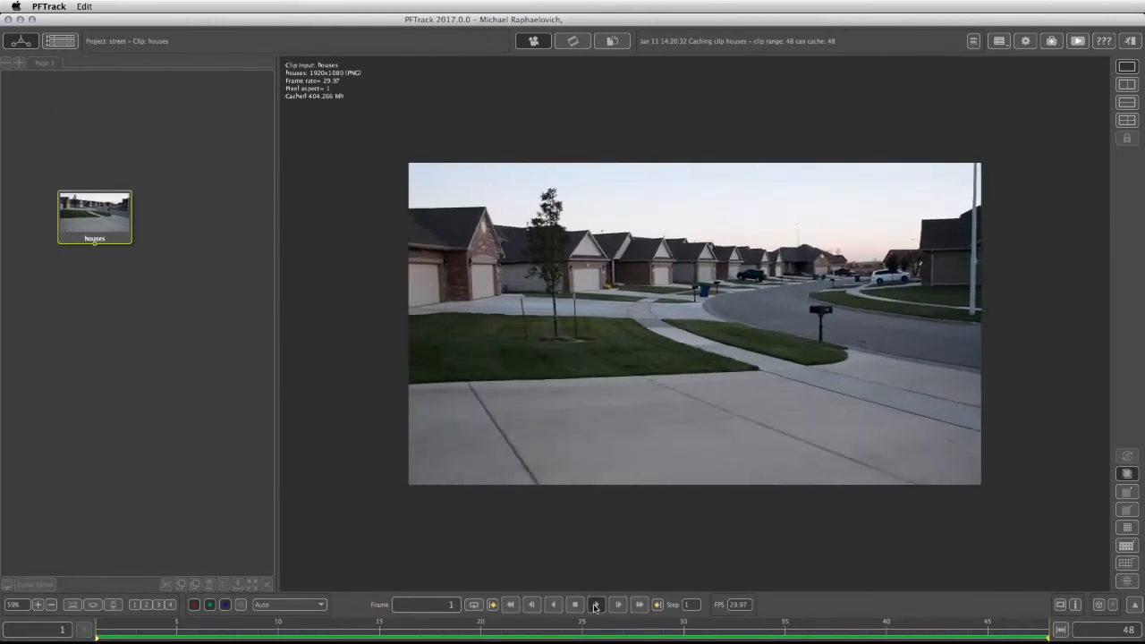
click(619, 605)
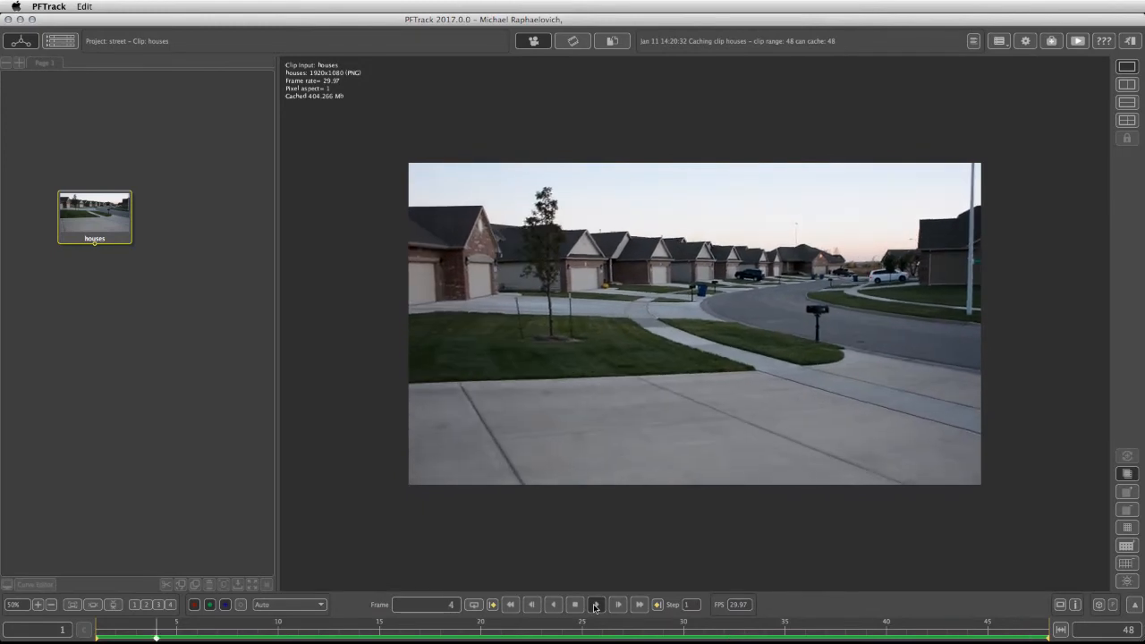
click(596, 605)
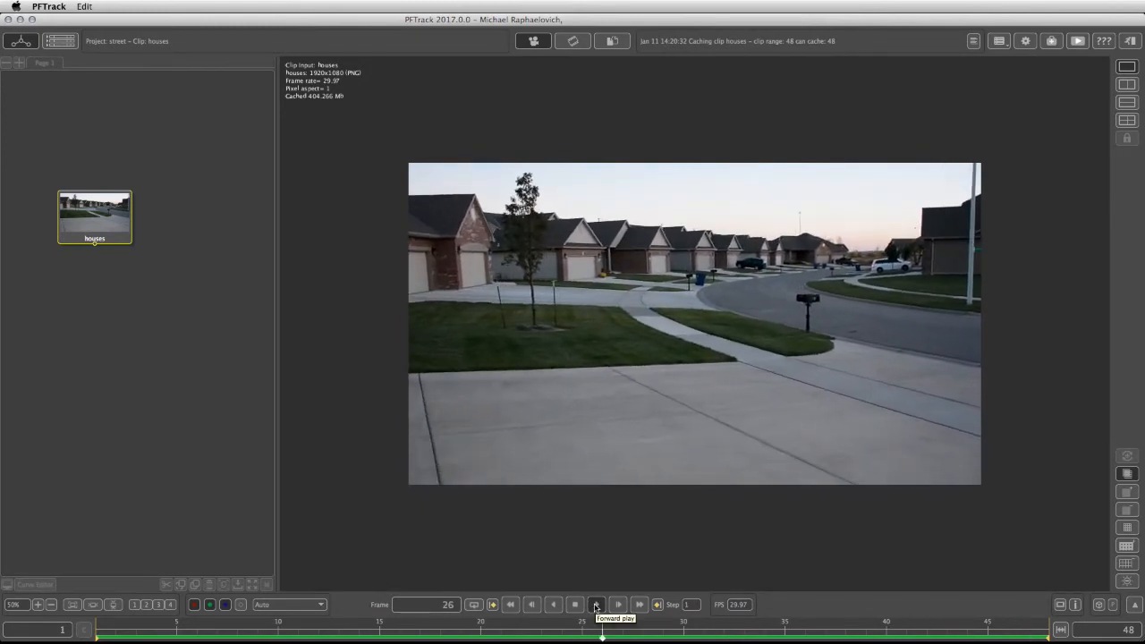
click(575, 605)
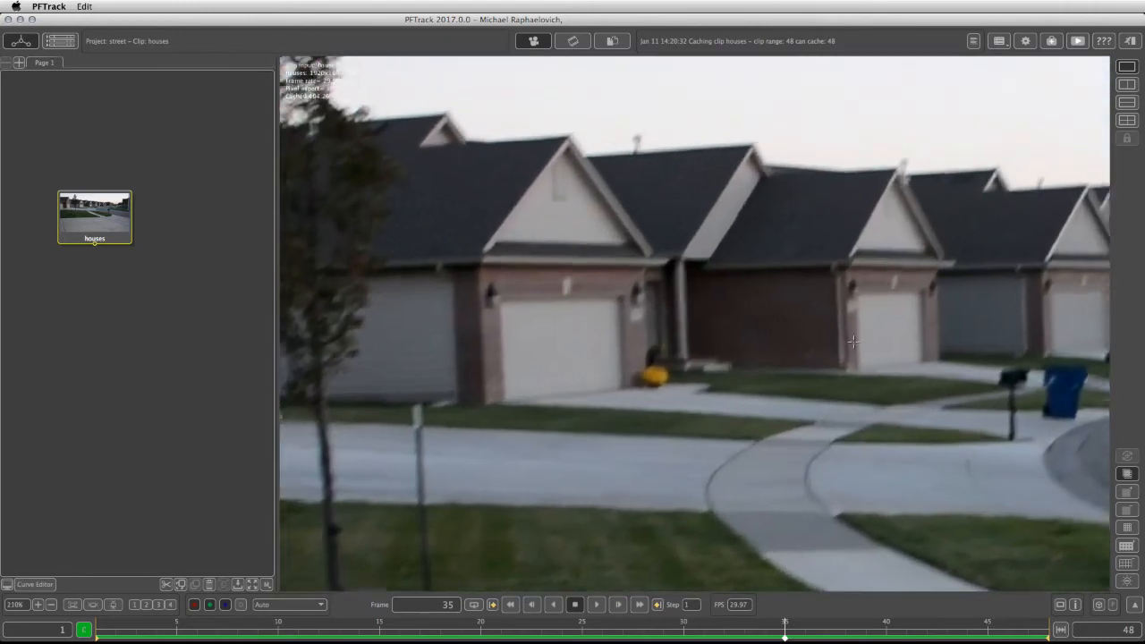
drag(784, 634, 501, 633)
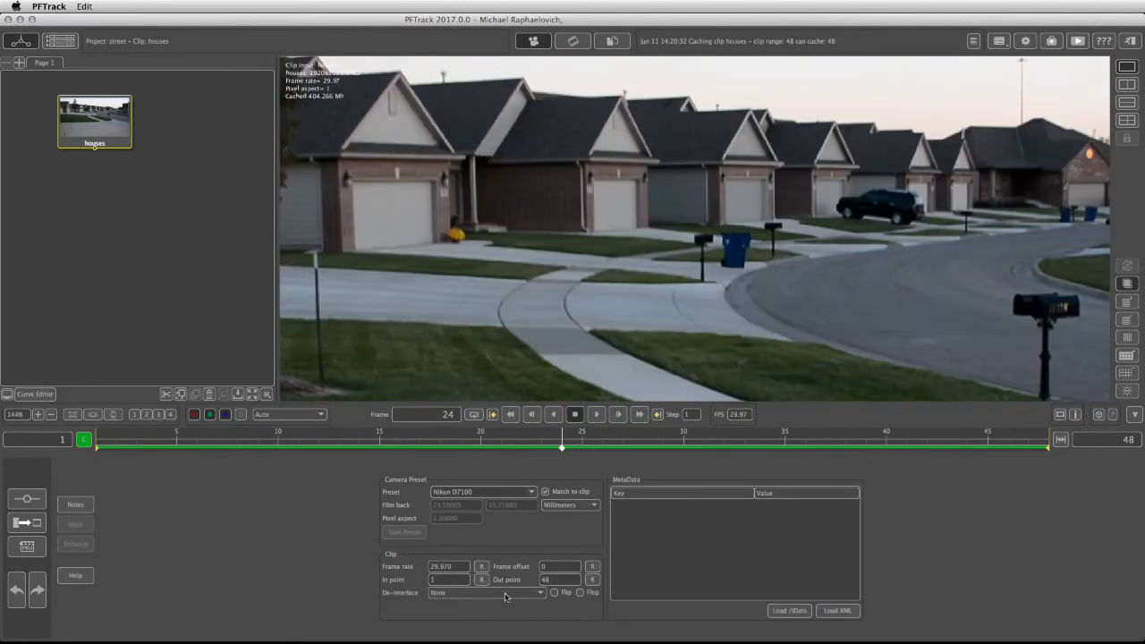
mouse_move(728, 490)
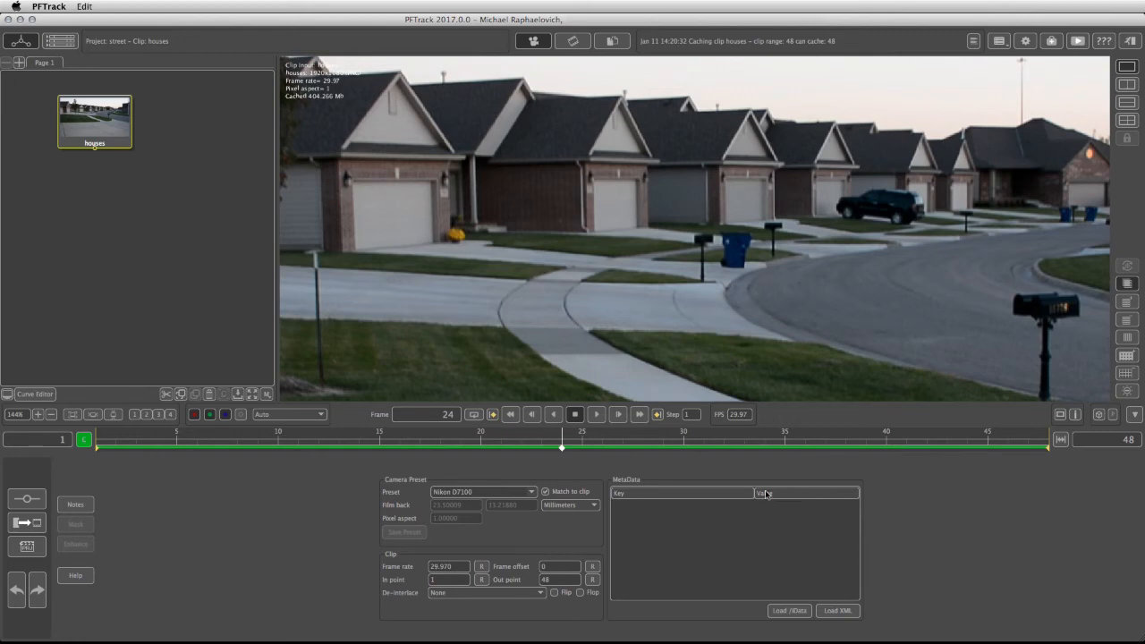
mouse_move(801, 616)
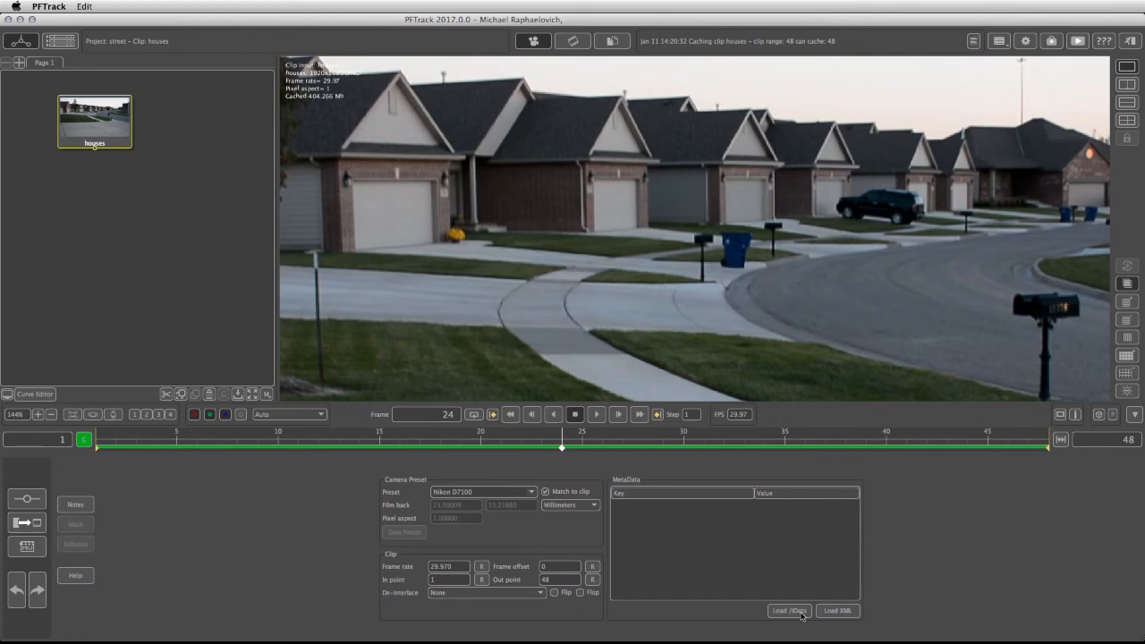
mouse_move(727, 486)
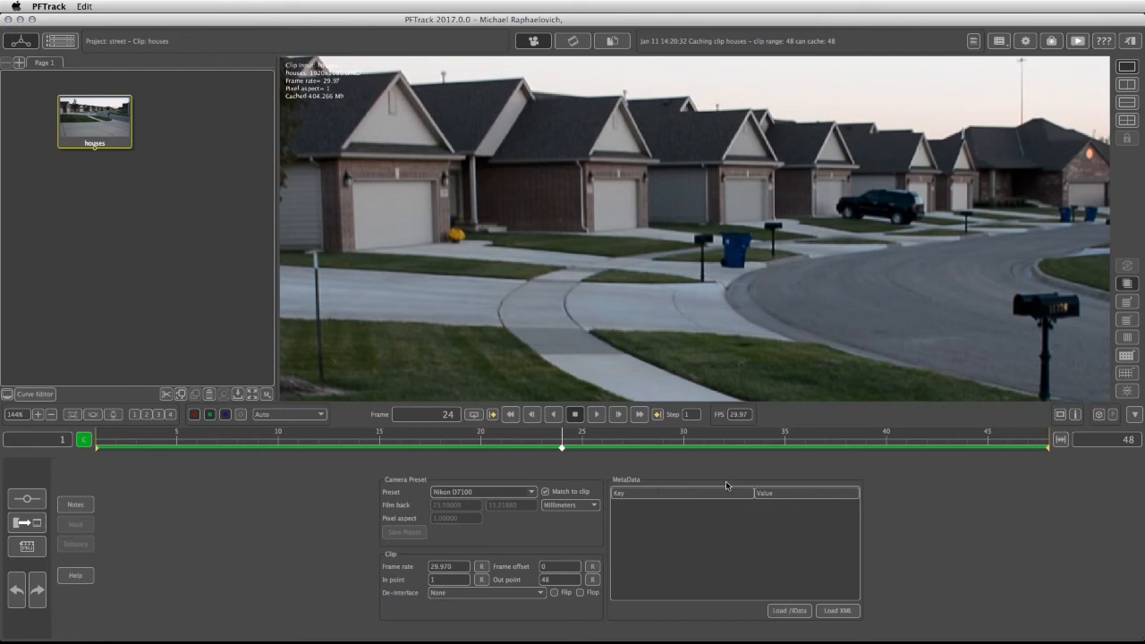
mouse_move(18, 504)
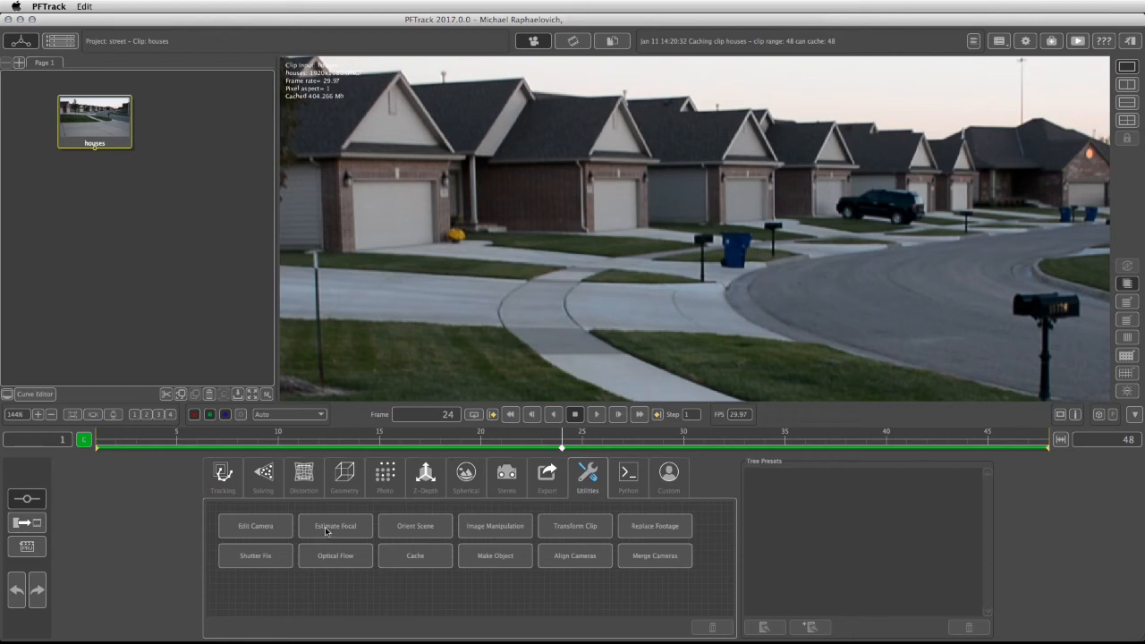
Step: Add an Estimate Focal node after the houses clip
click(336, 526)
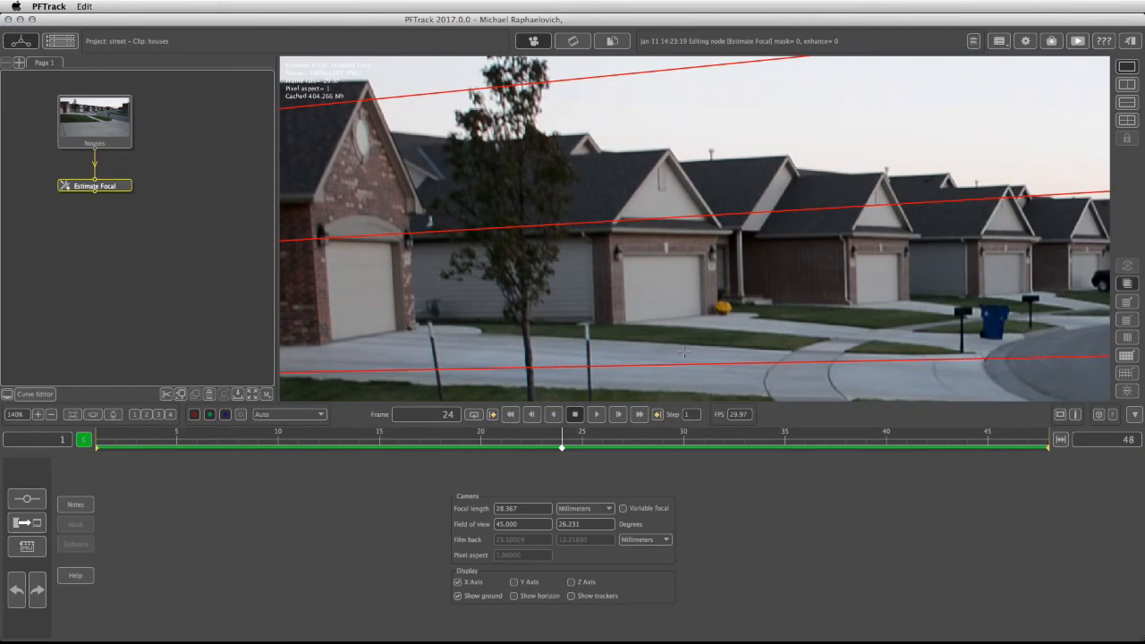
mouse_move(625, 306)
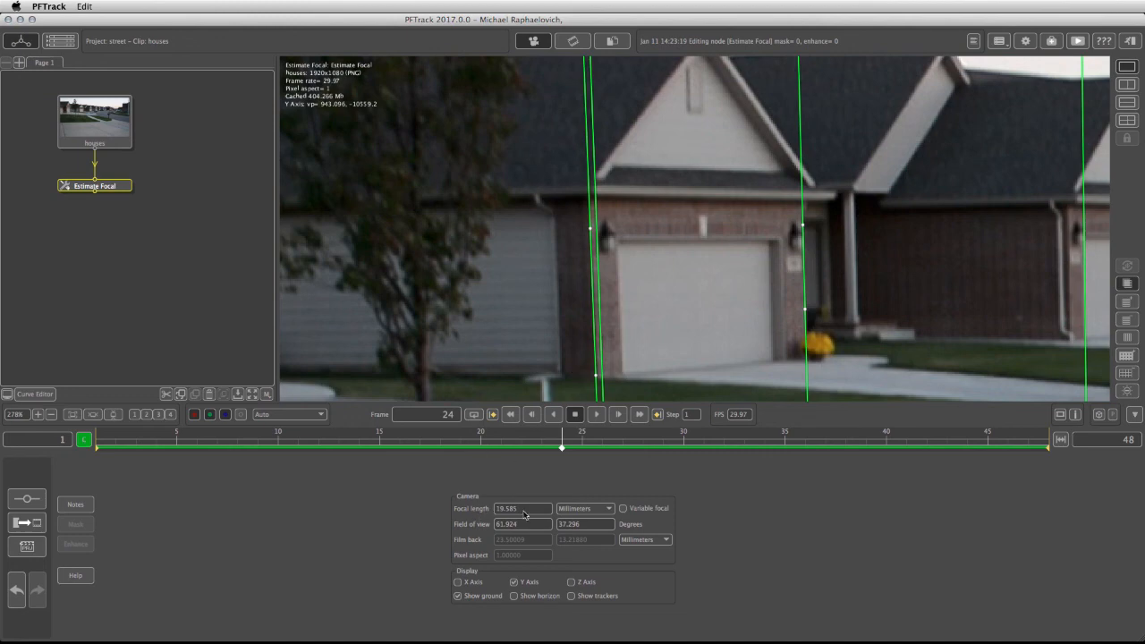
mouse_move(509, 515)
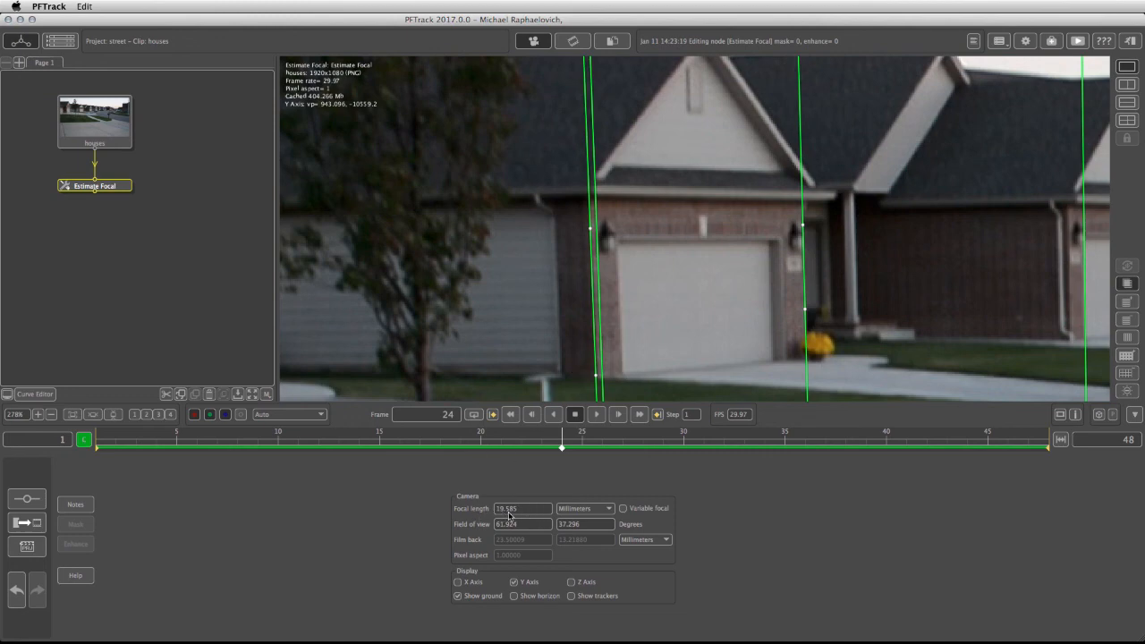